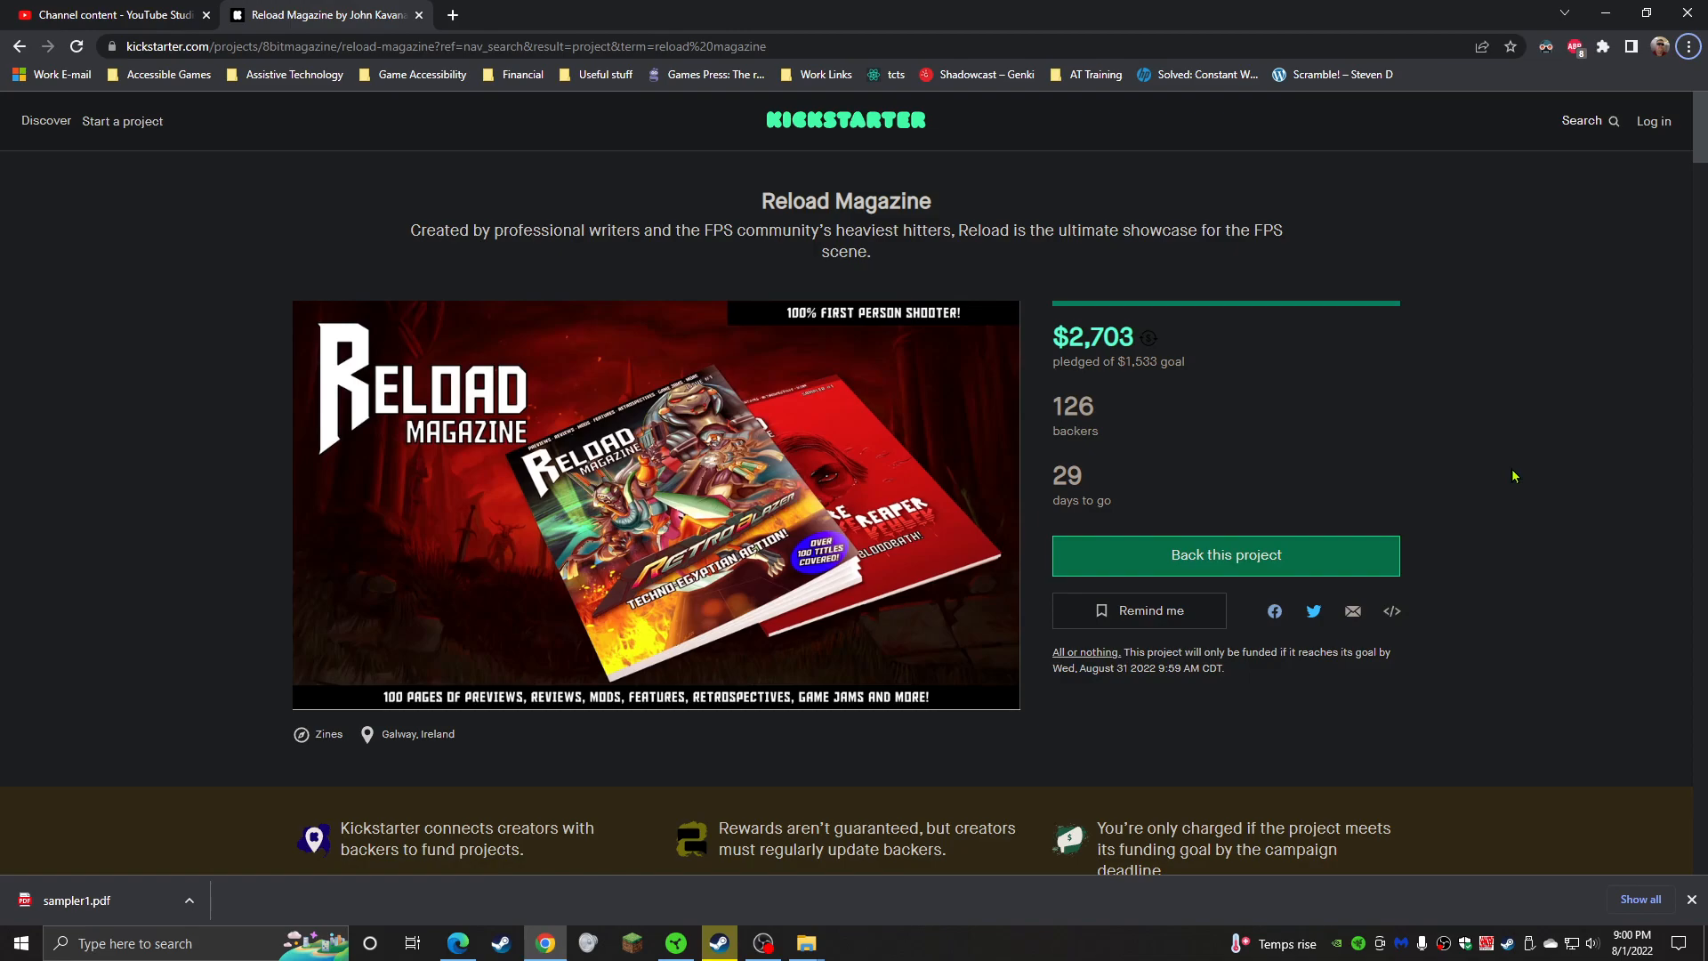
mouse_move(1589, 488)
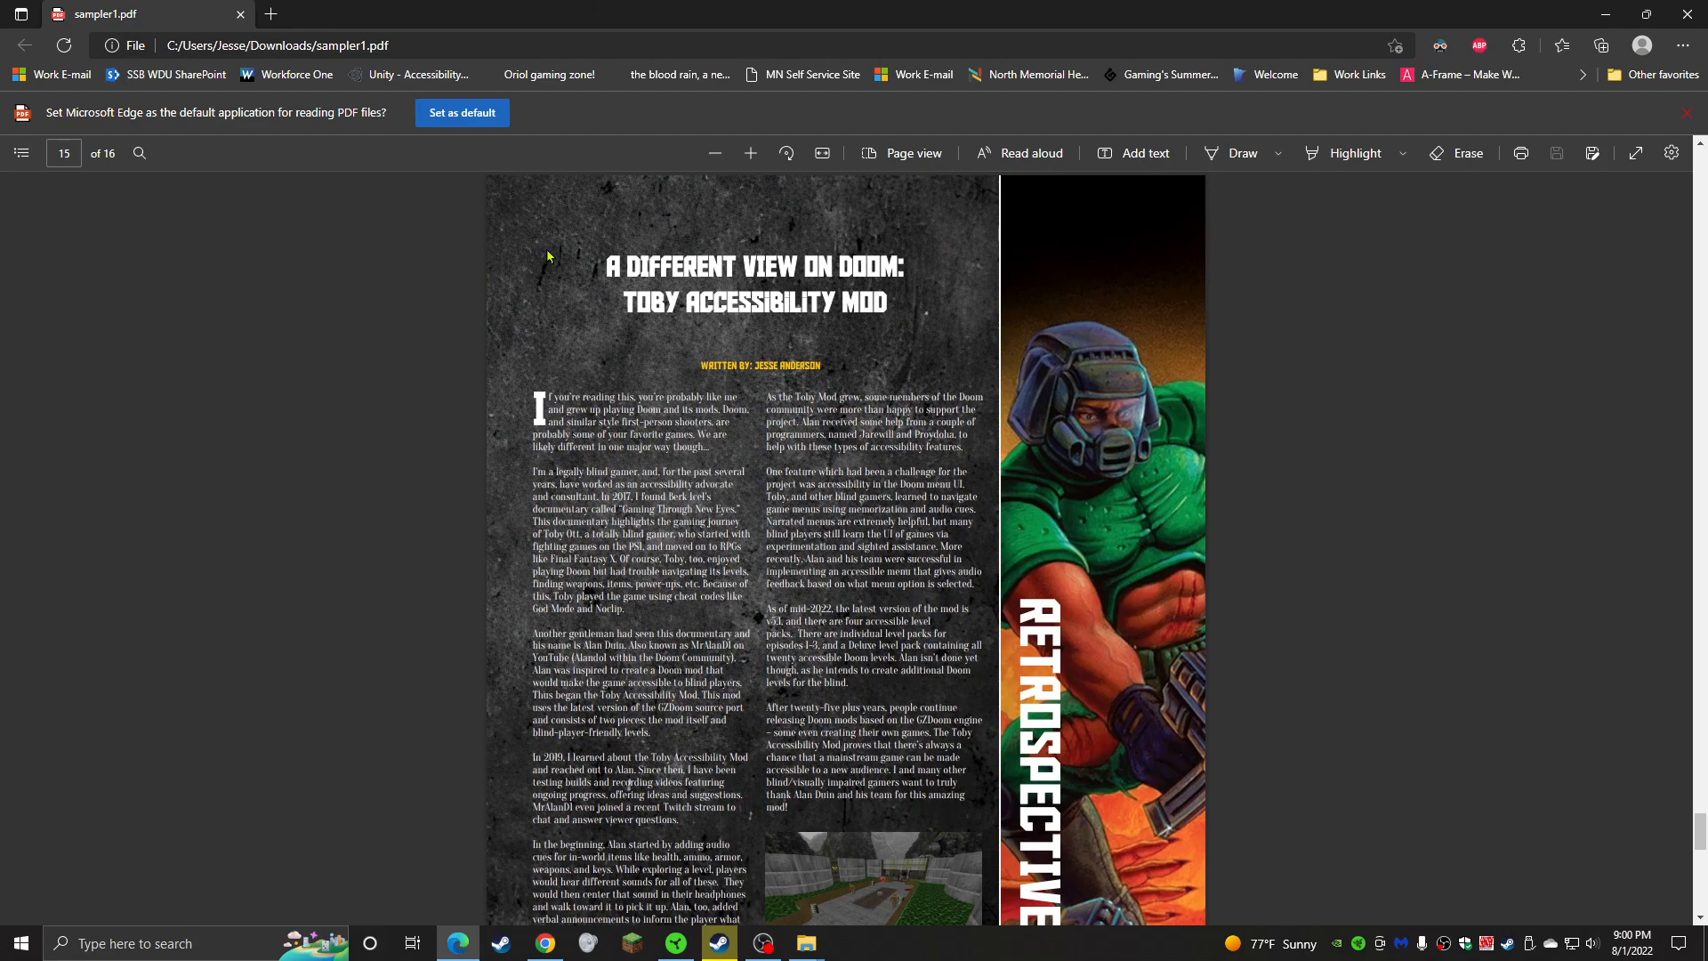
mouse_move(696, 386)
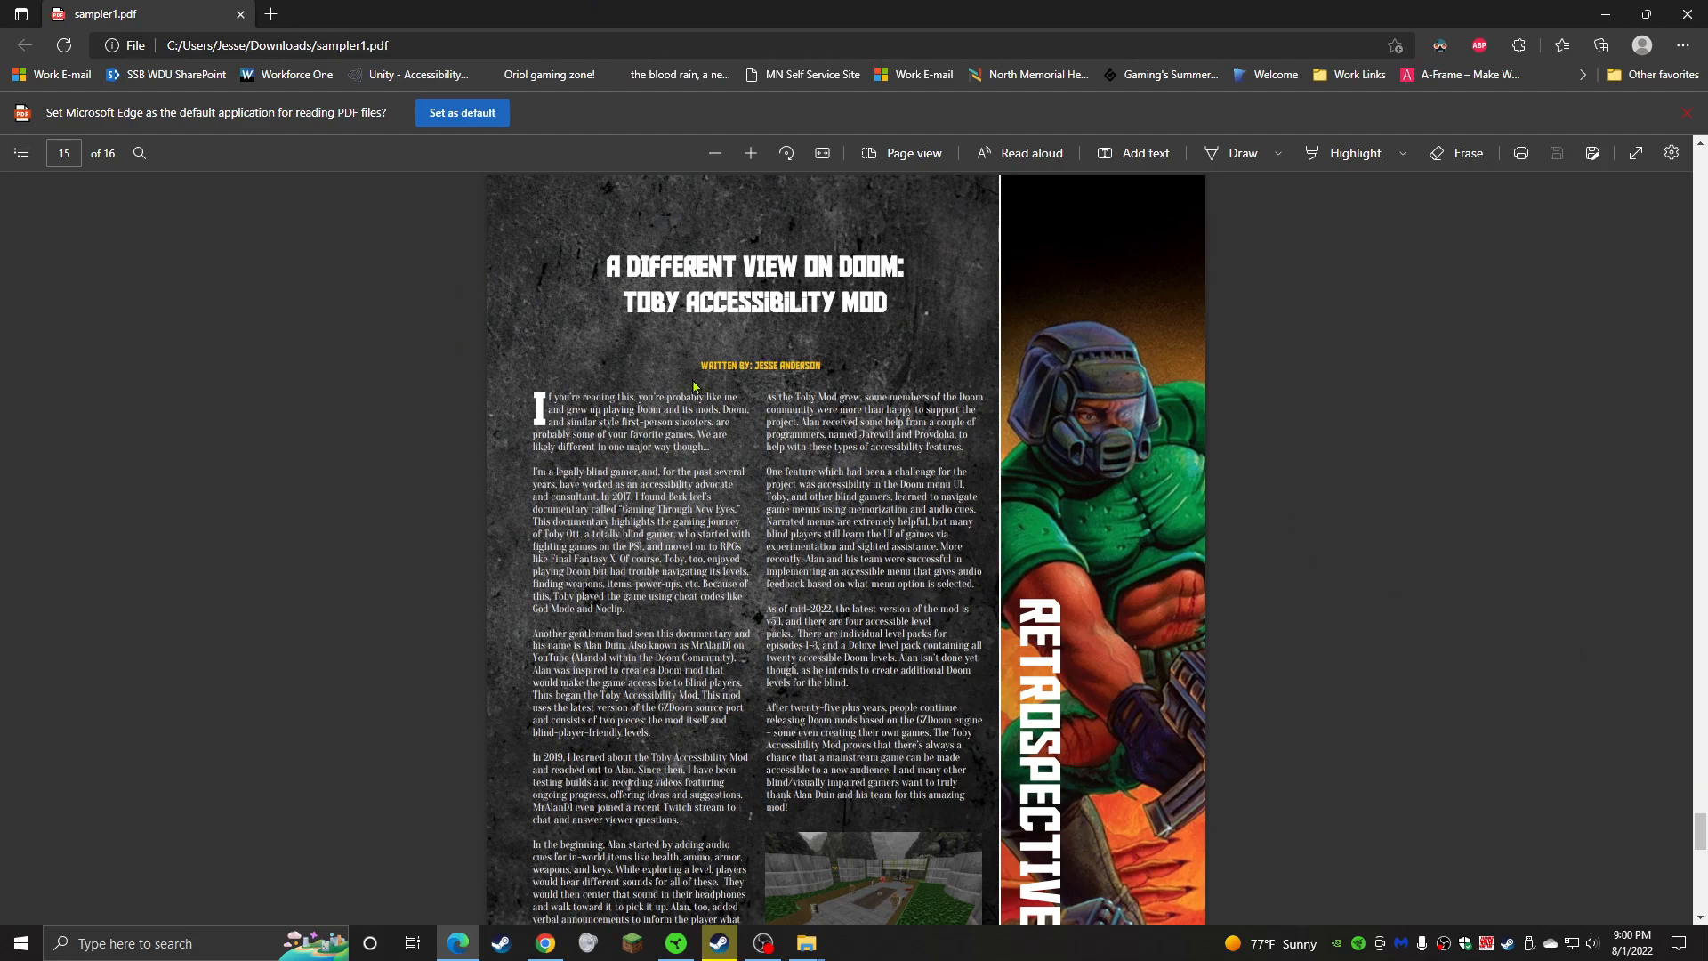
scroll(down, 3)
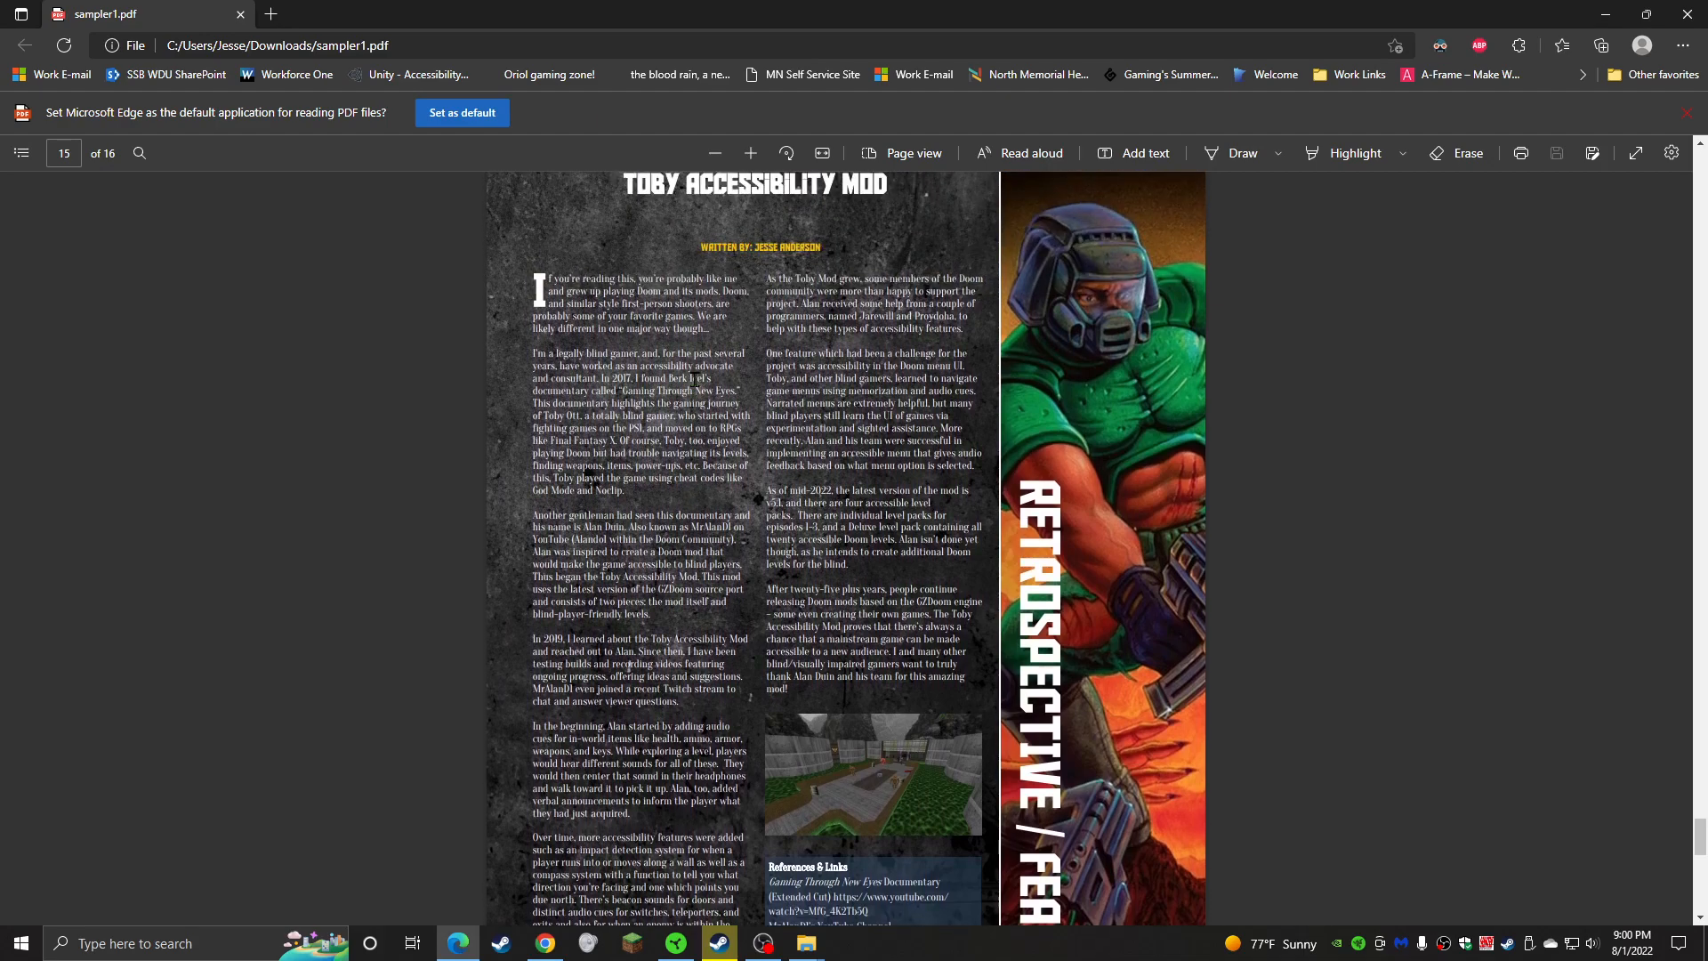
mouse_move(349, 489)
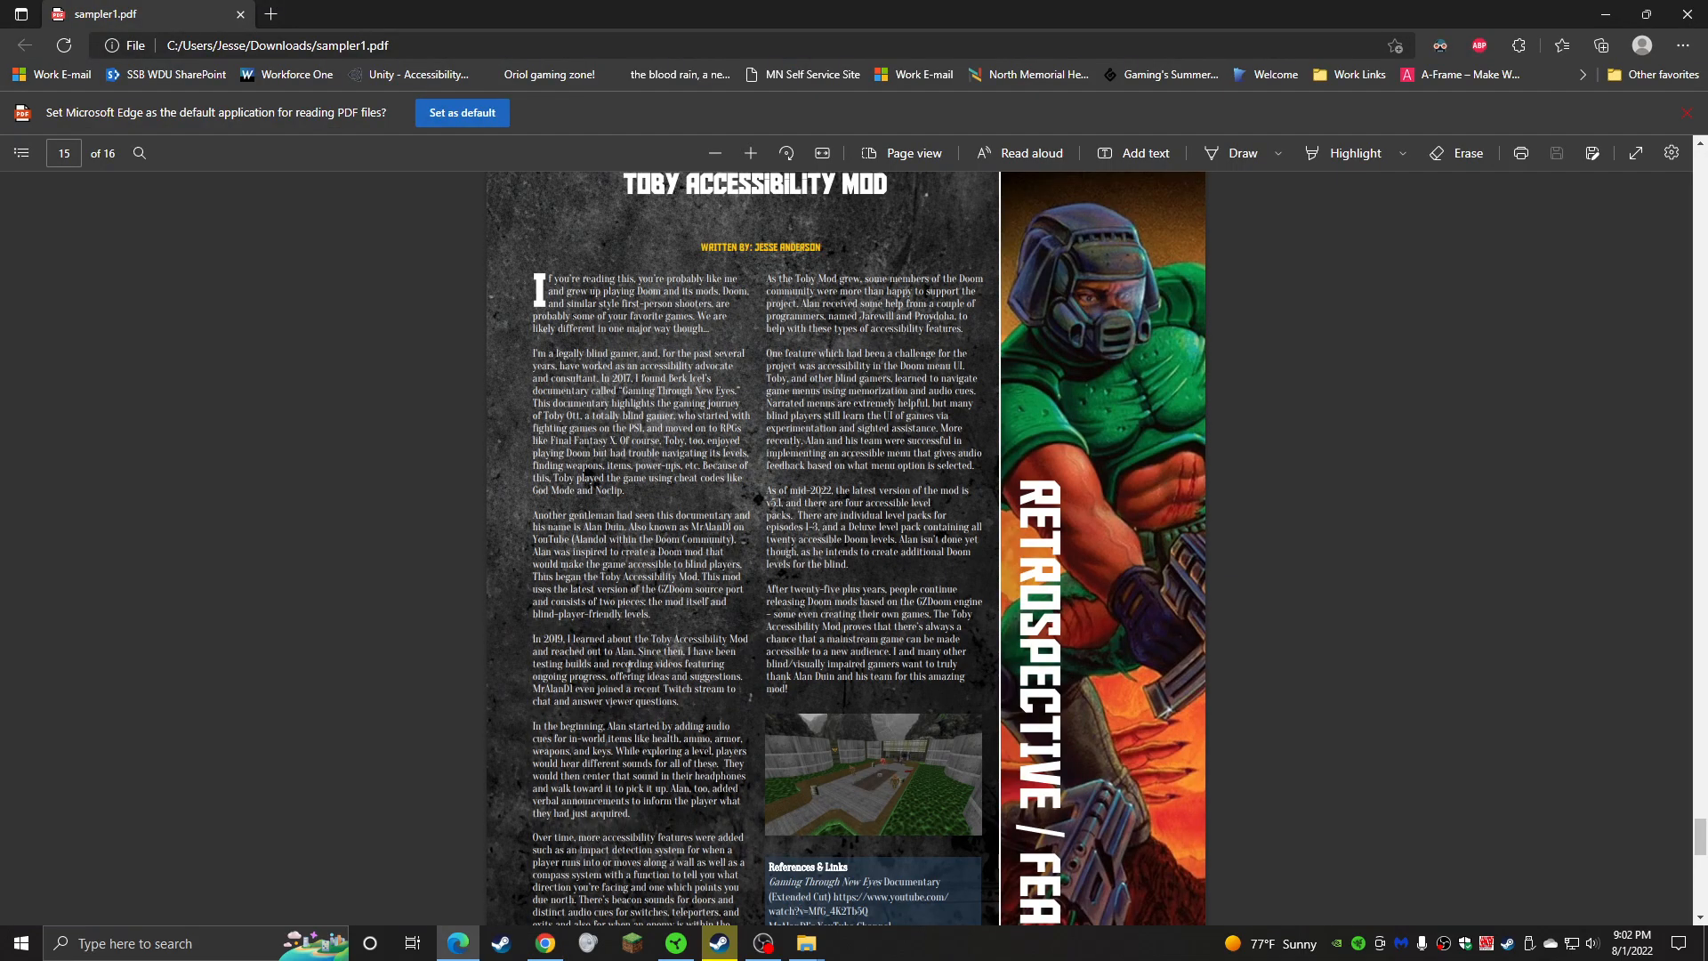
scroll(down, 3)
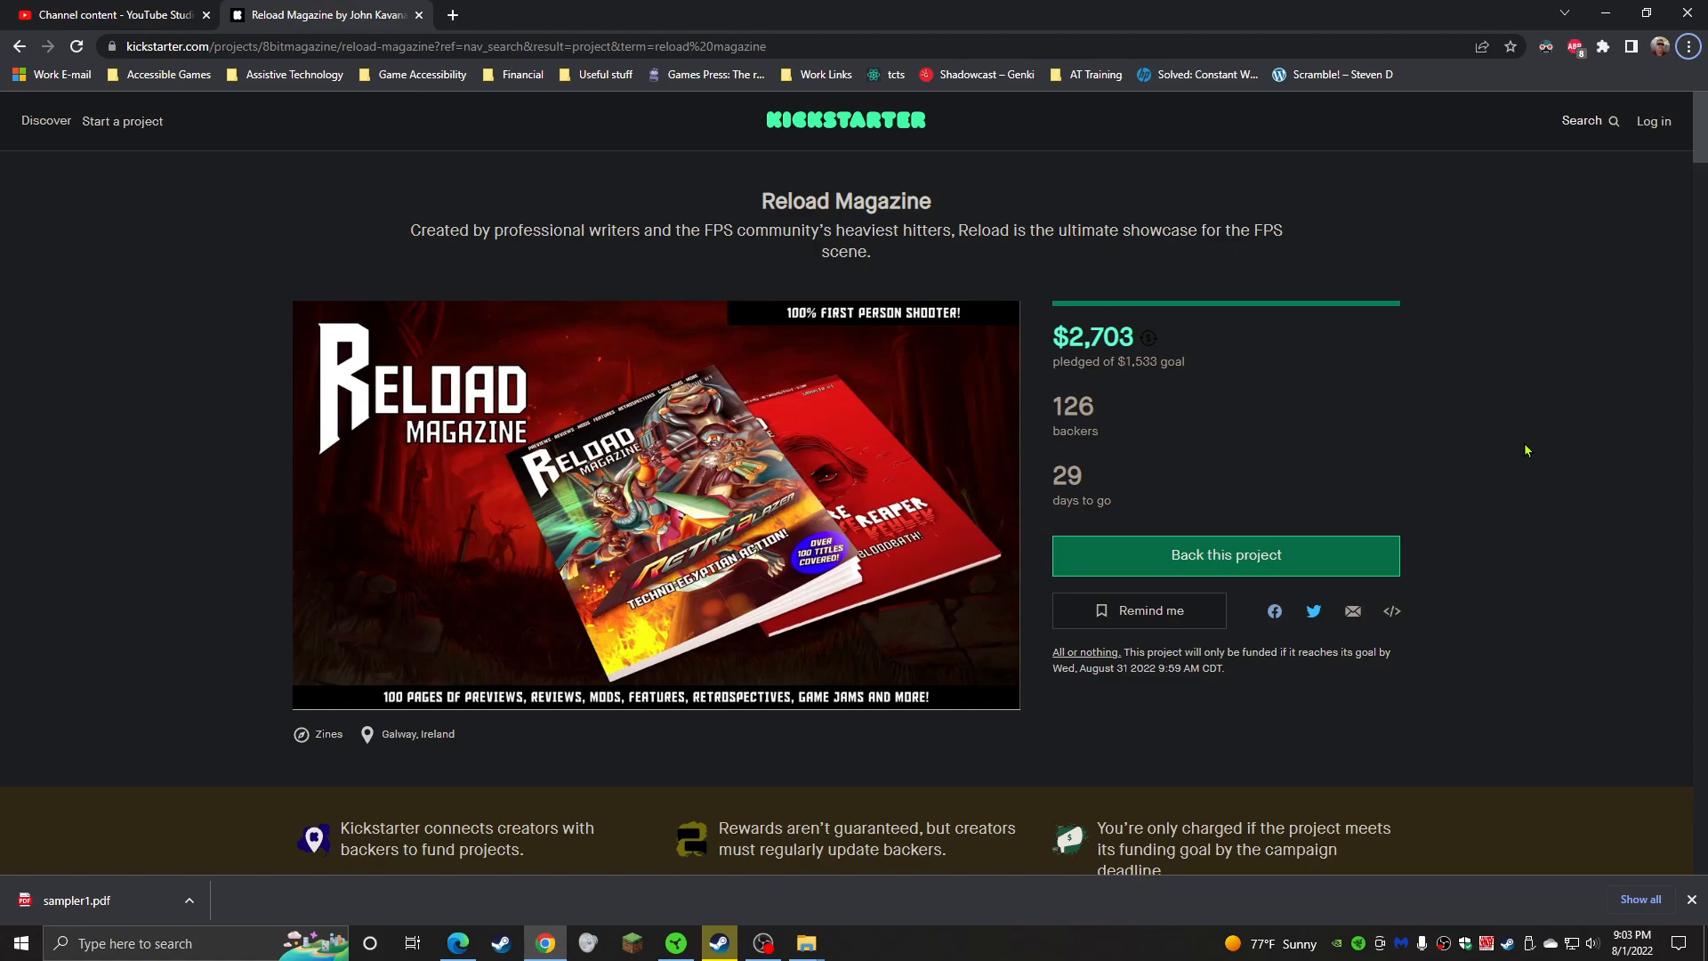
mouse_move(1550, 481)
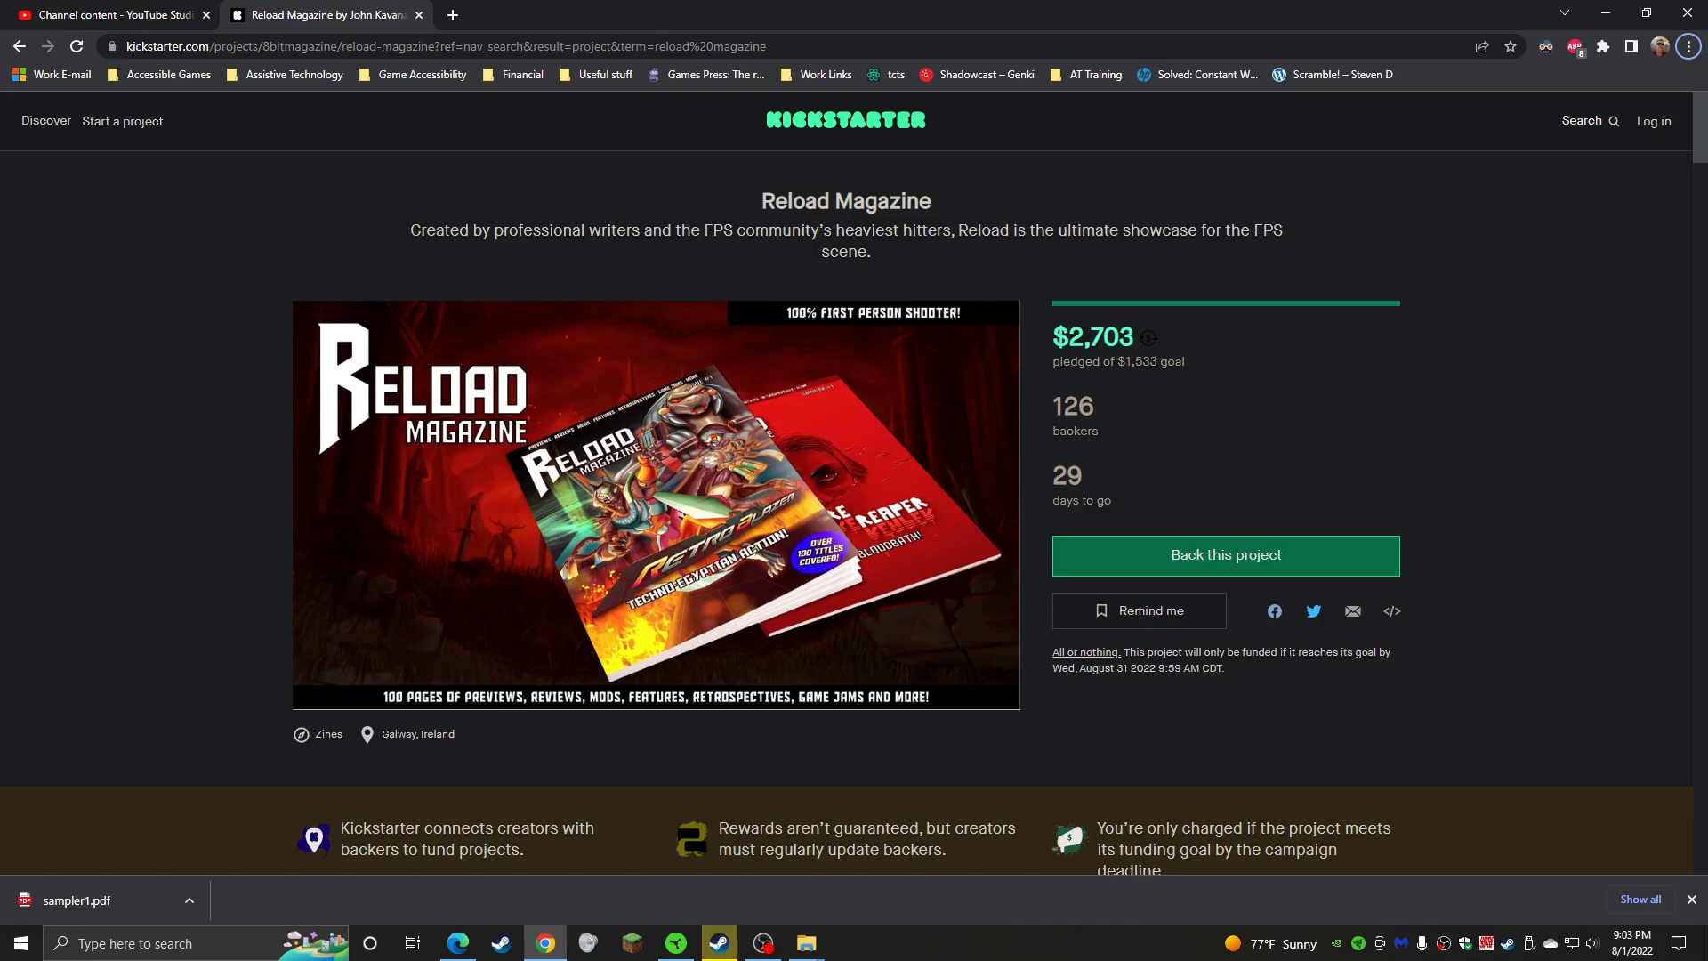
scroll(down, 3)
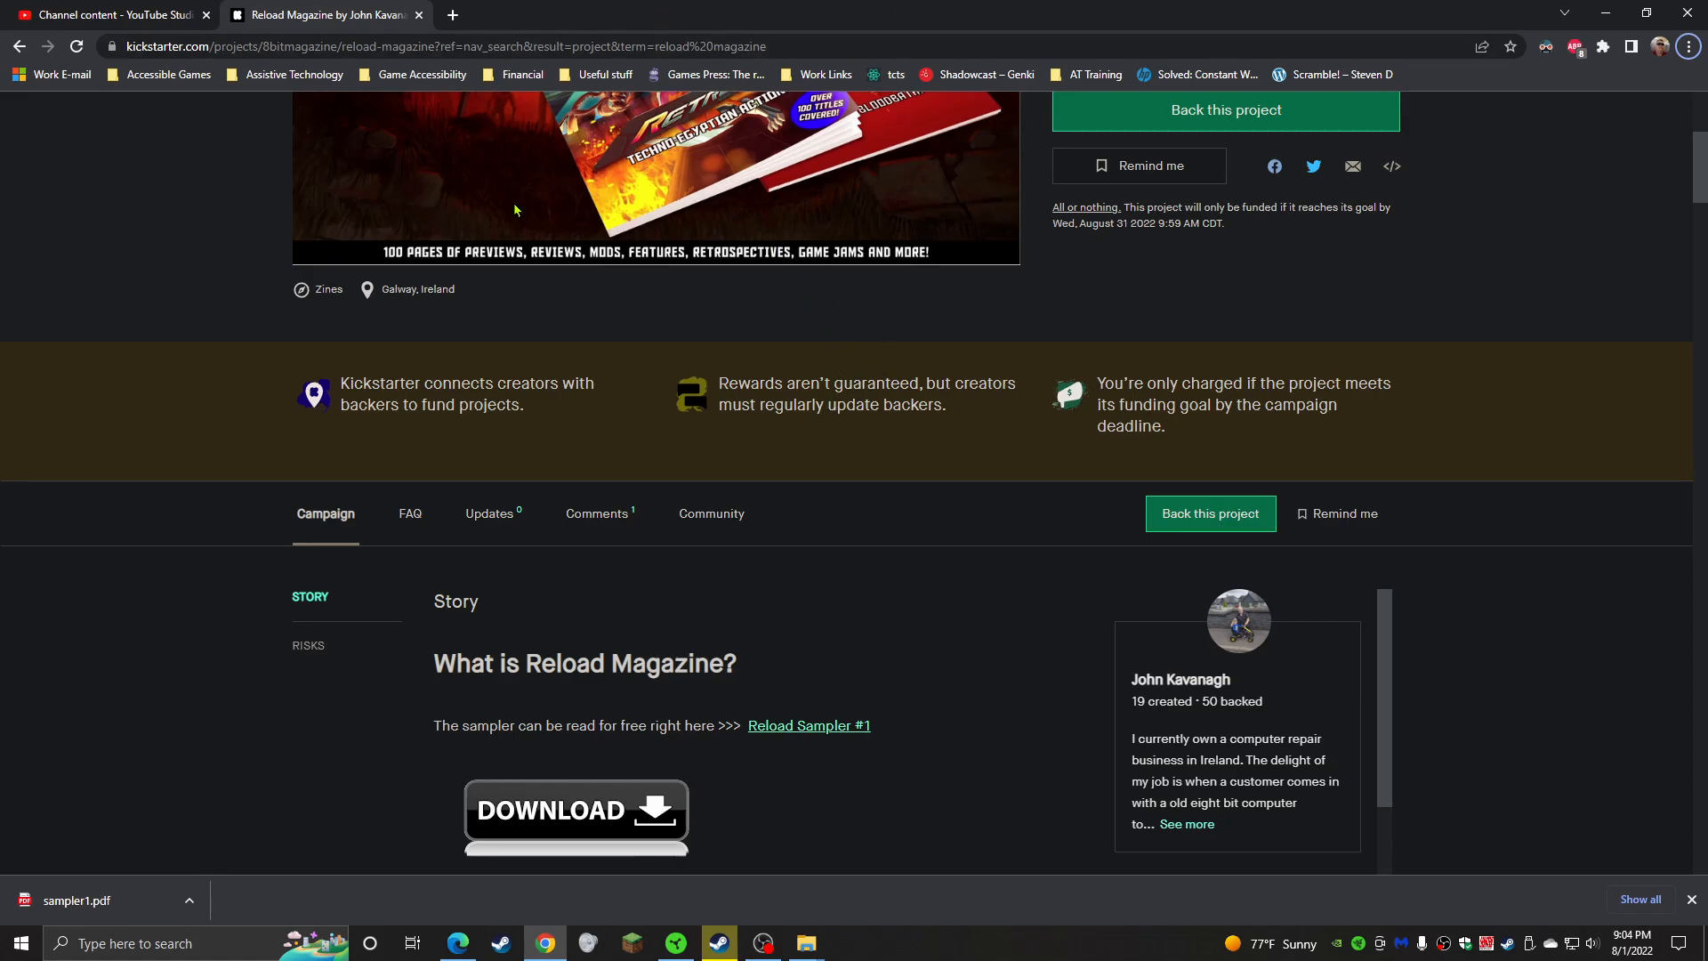
scroll(down, 3)
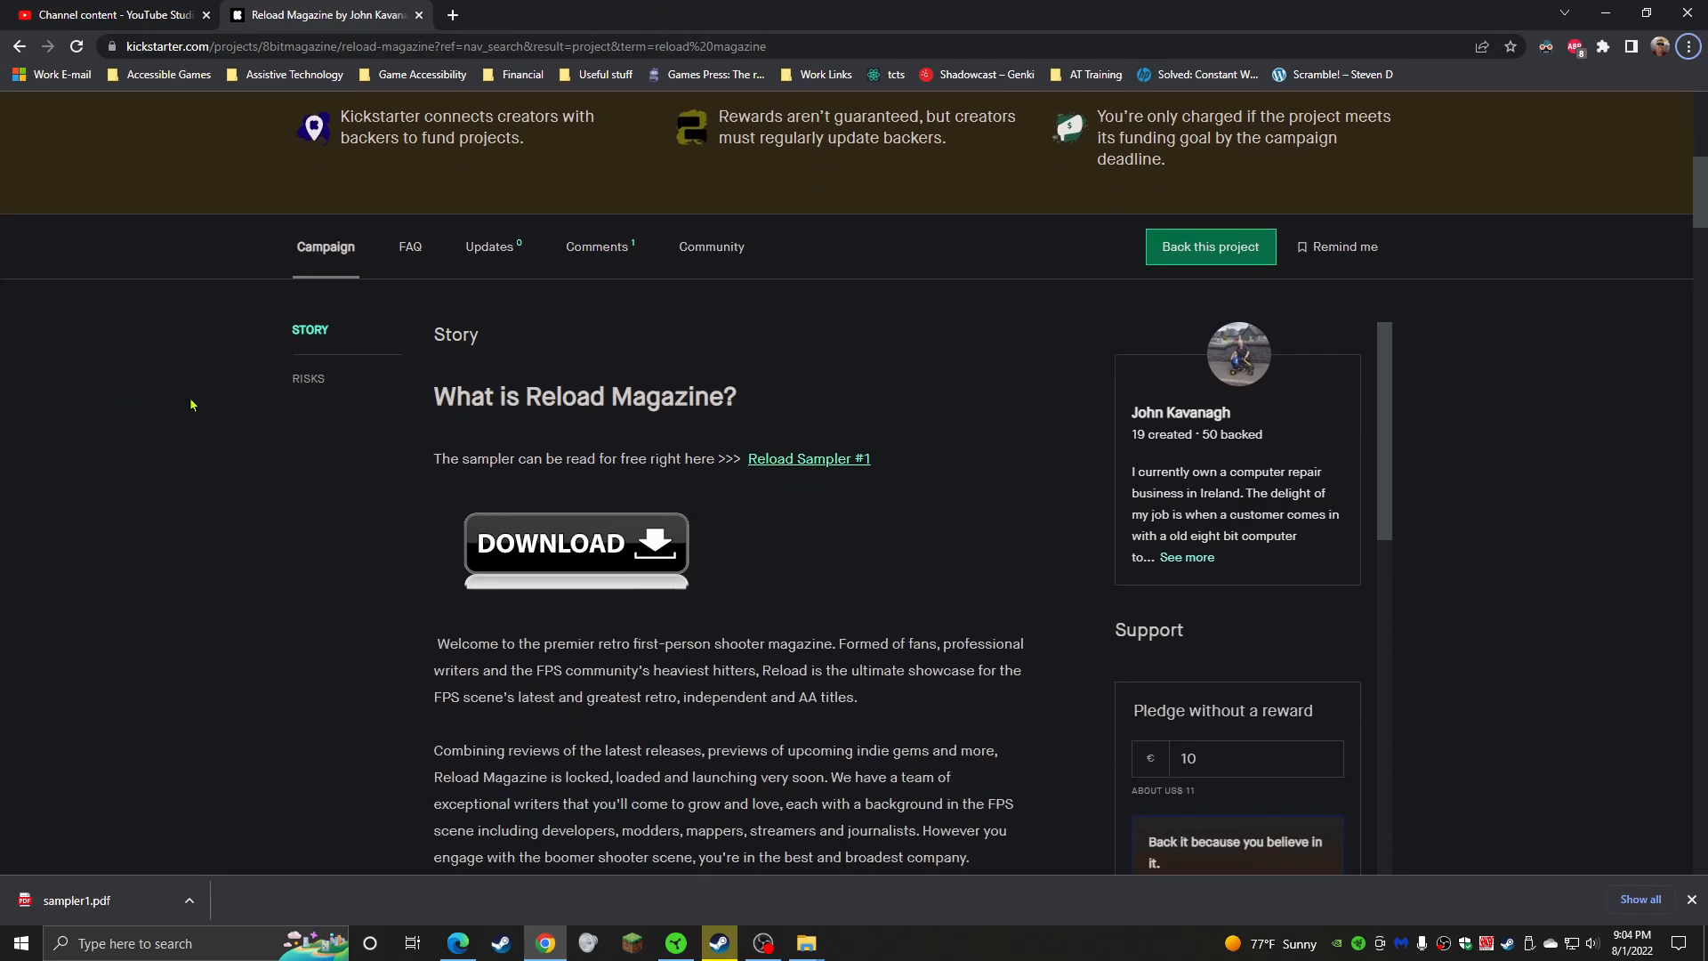
scroll(down, 3)
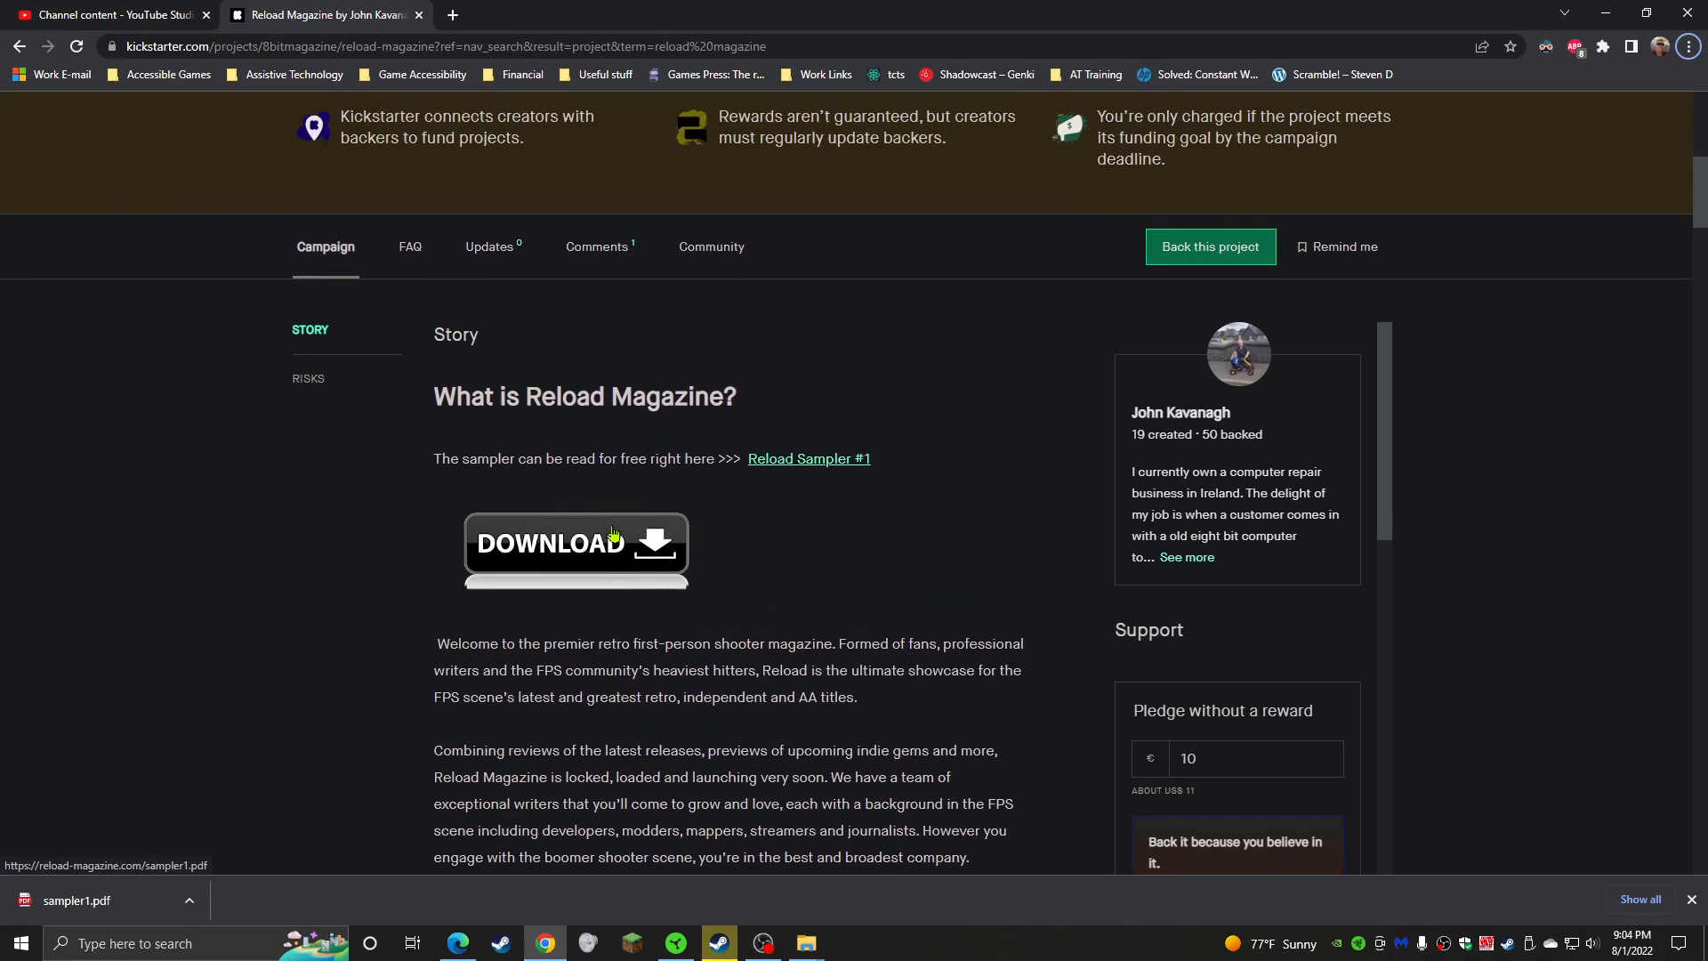
scroll(down, 3)
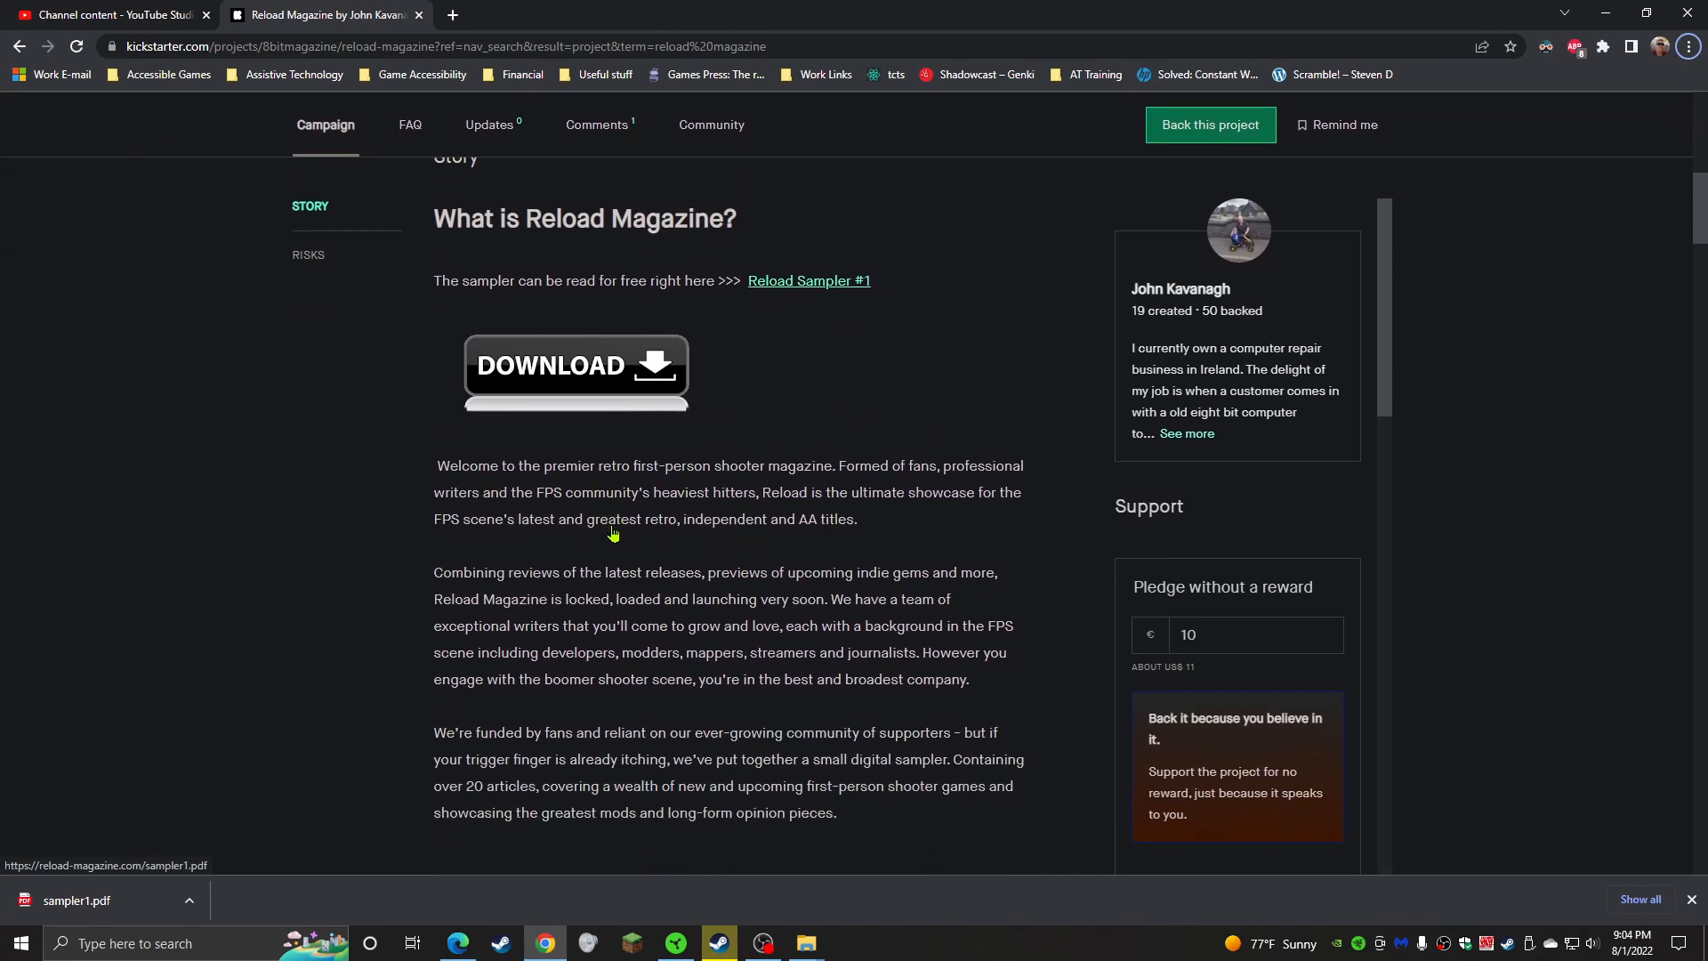
scroll(up, 3)
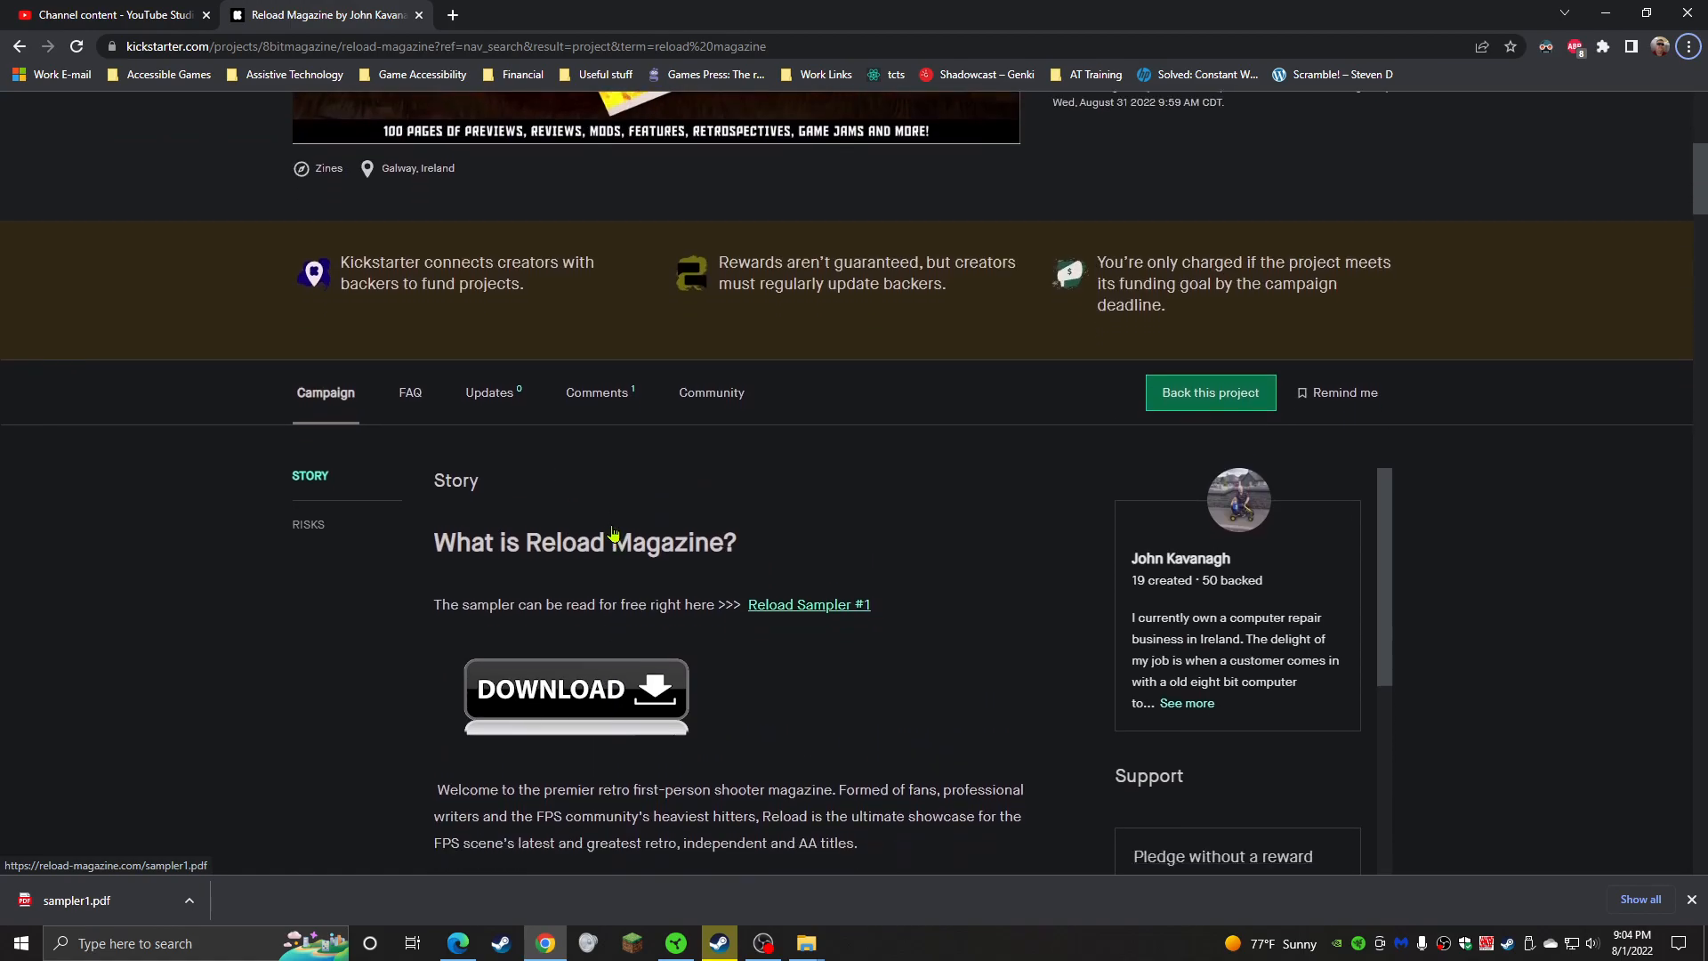
scroll(down, 3)
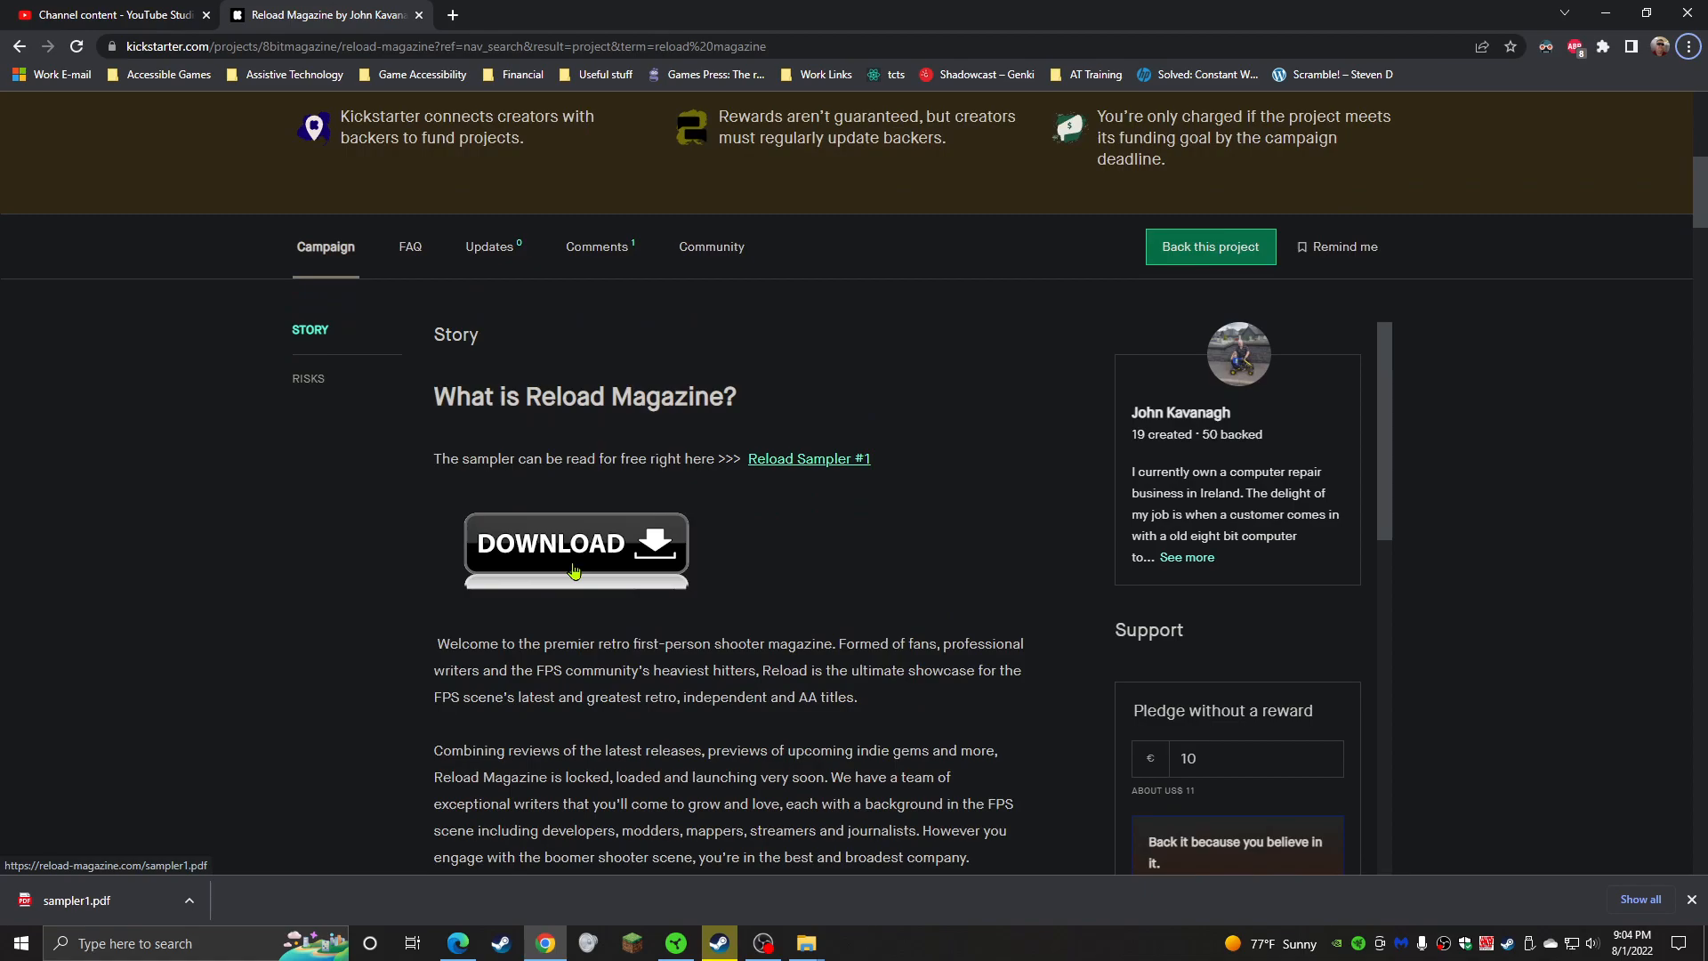
scroll(up, 3)
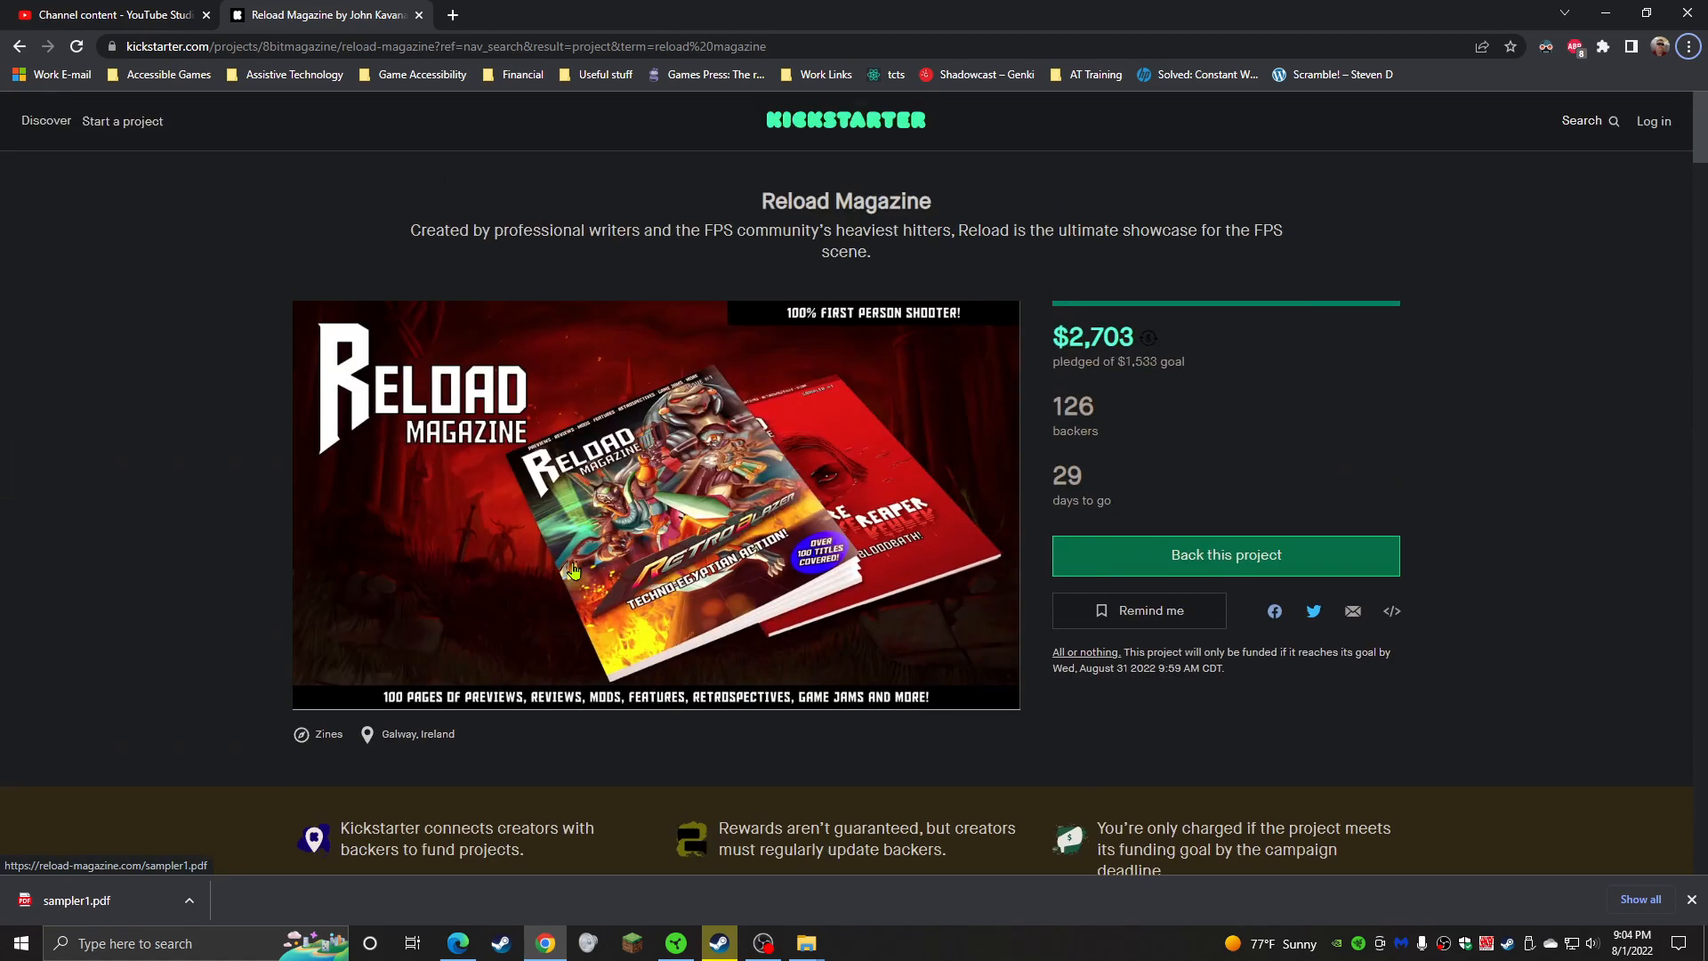
mouse_move(1479, 615)
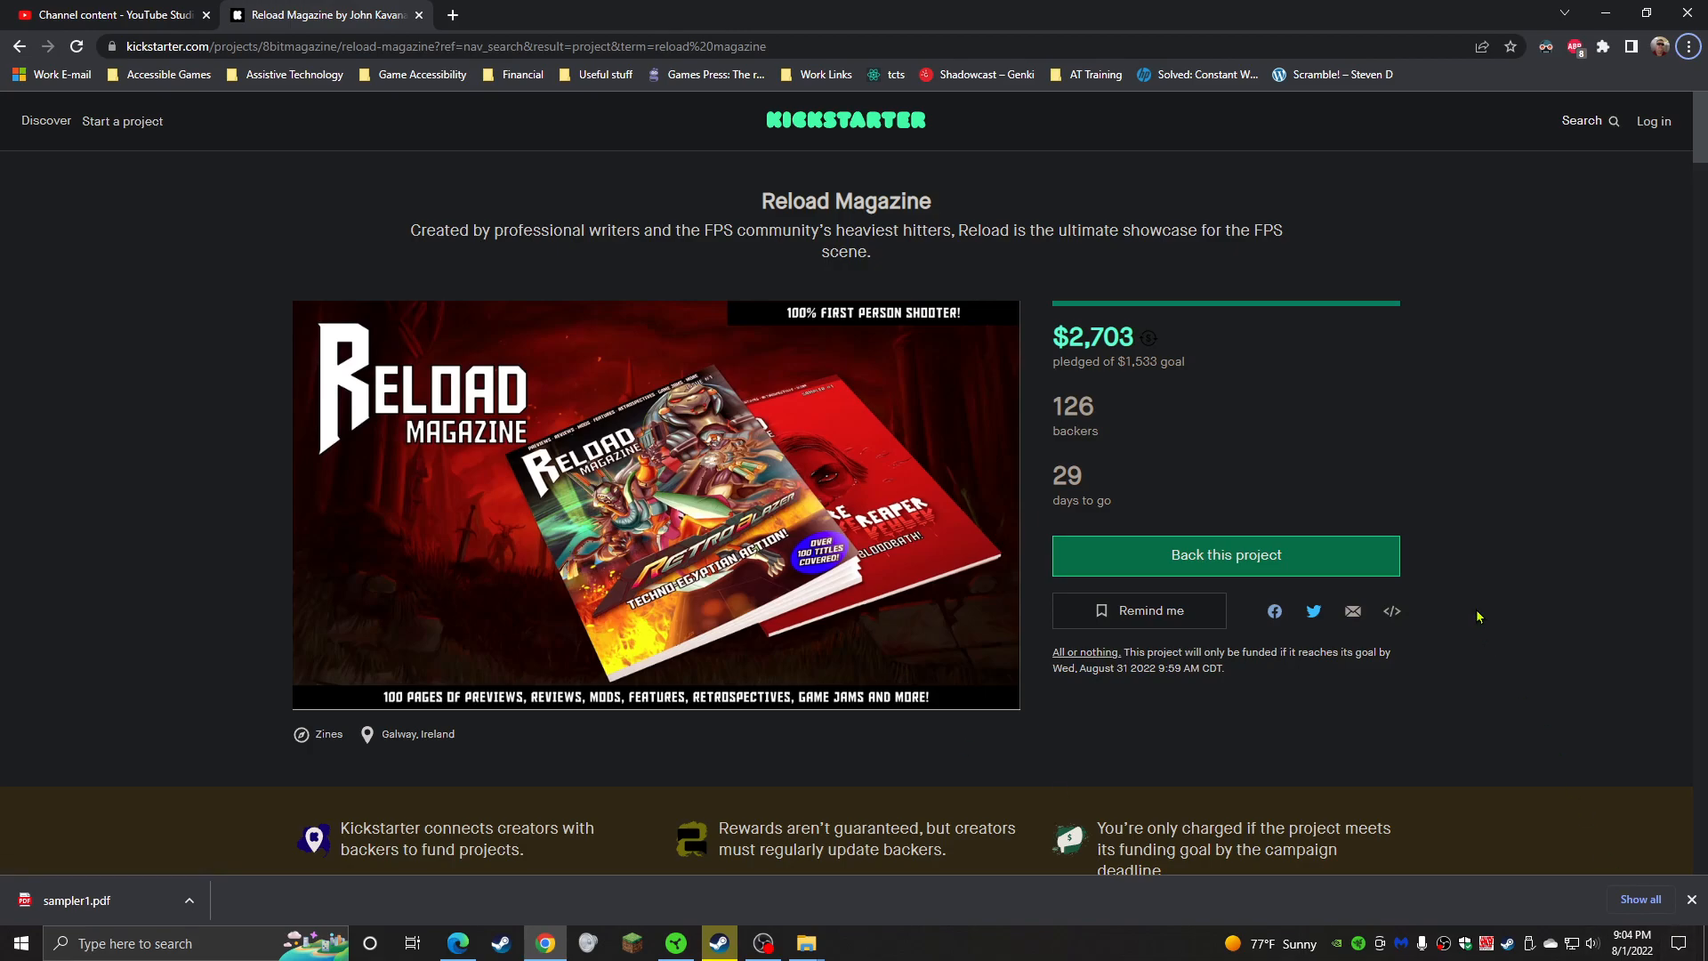
mouse_move(1525, 505)
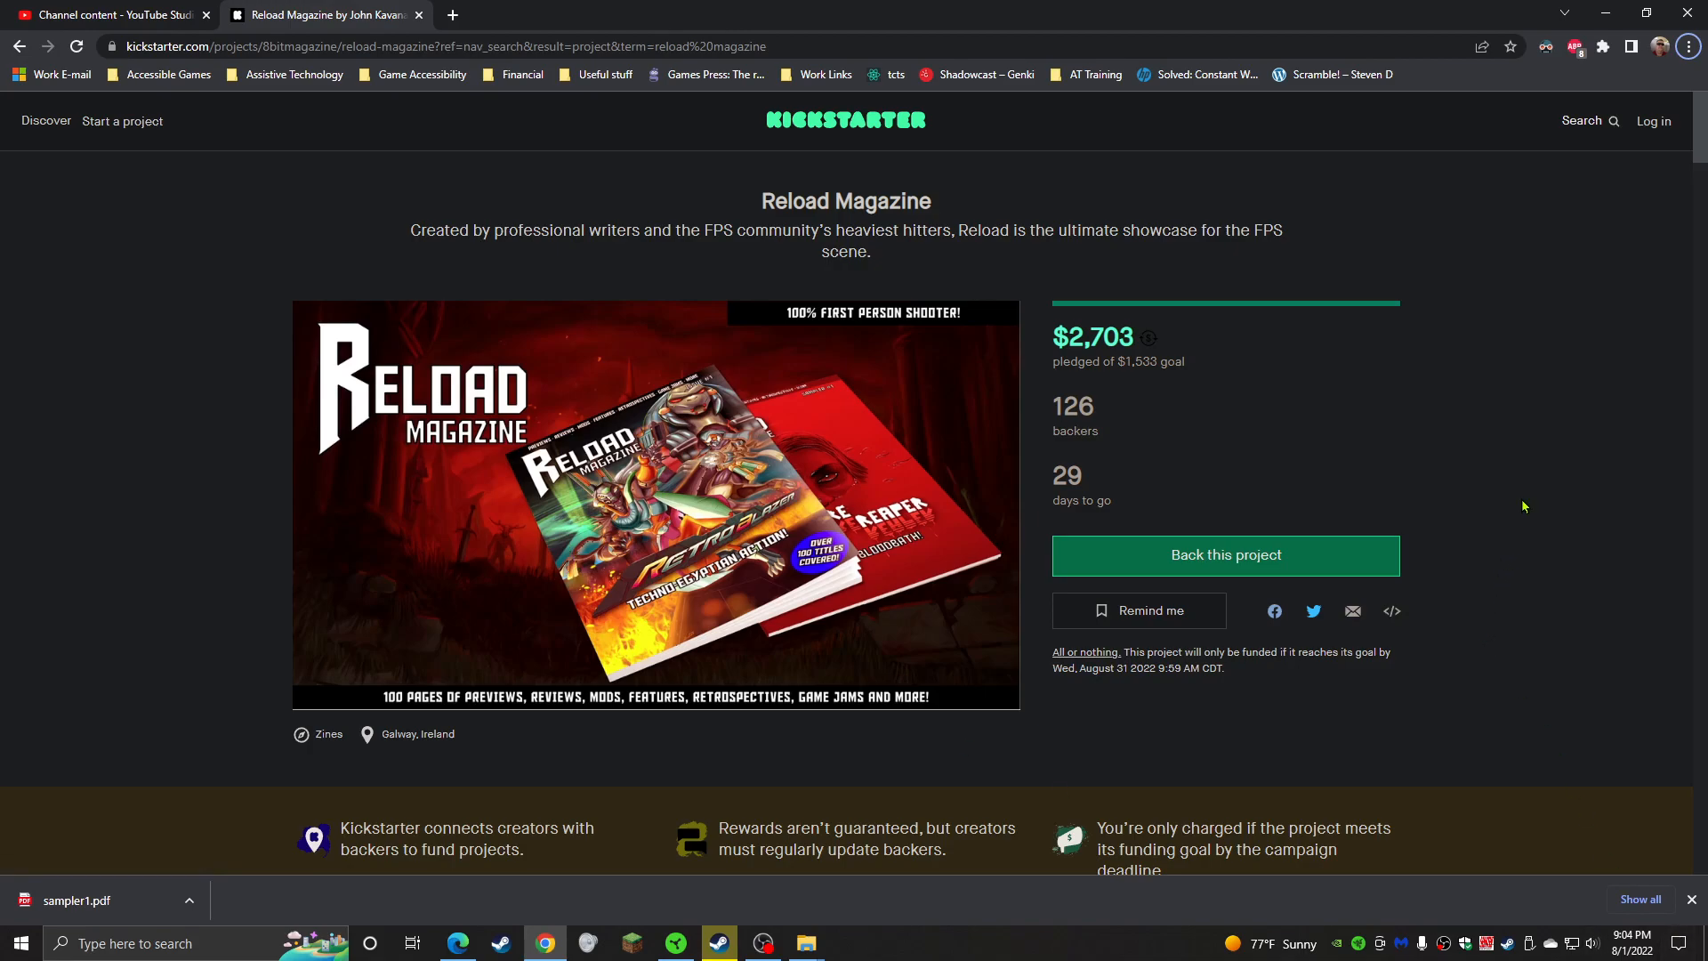